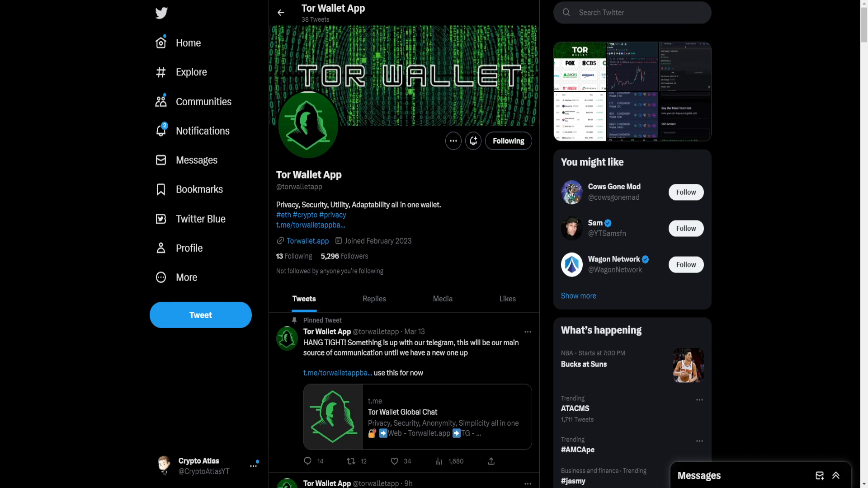
Follow the Torwallet.app website link in the Tor Wallet App Twitter bio.
{"action": "left_click", "coordinate": [307, 240]}
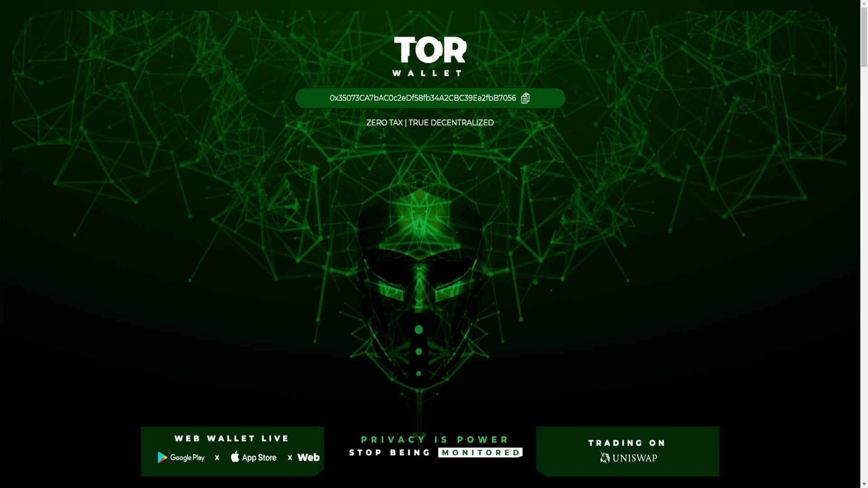
Scroll the landing page down to the Web Wallet Live banner and Encrypt. Empower. section.
{"action": "scroll", "scroll_direction": "down", "scroll_amount": 3}
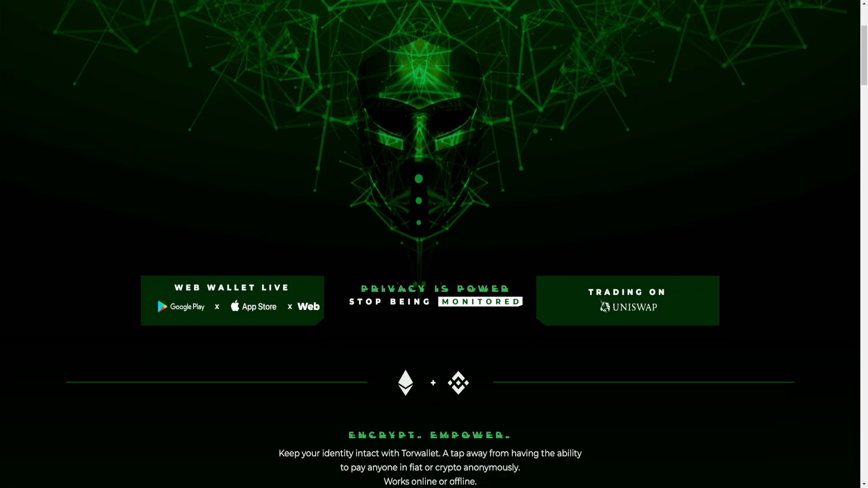
{"action": "scroll", "scroll_direction": "down", "scroll_amount": 3}
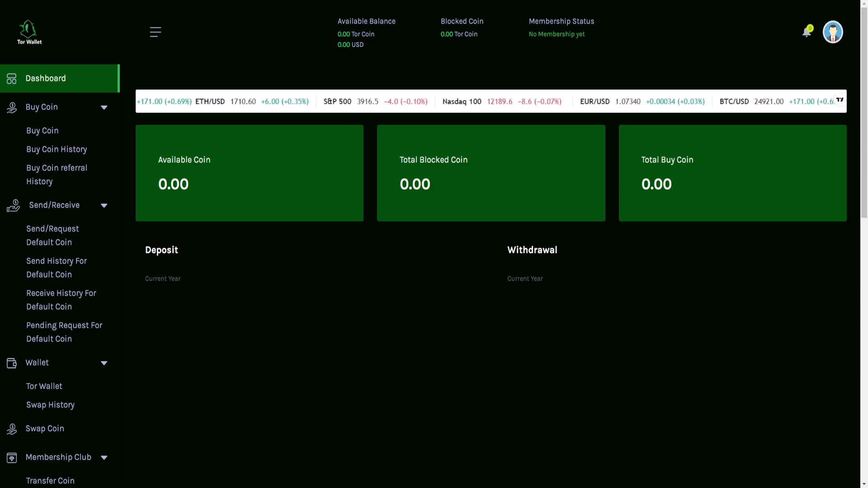
{"action": "scroll", "scroll_direction": "down", "scroll_amount": 3}
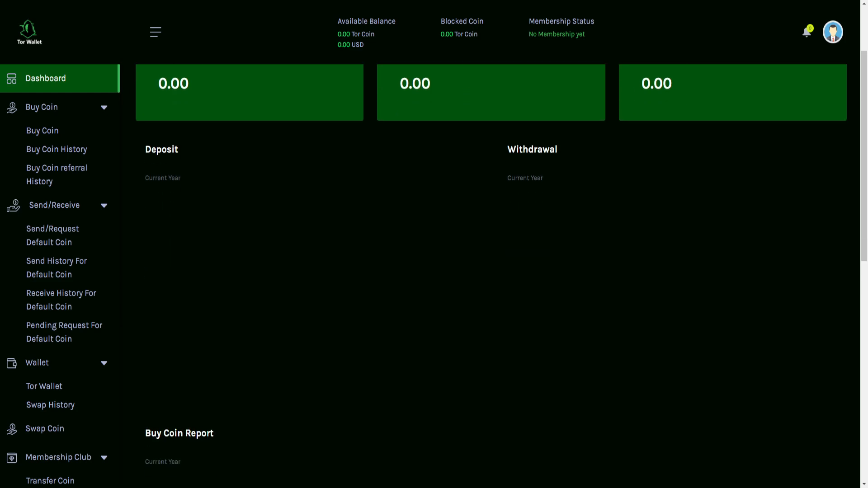
{"action": "scroll", "scroll_direction": "down", "scroll_amount": 3}
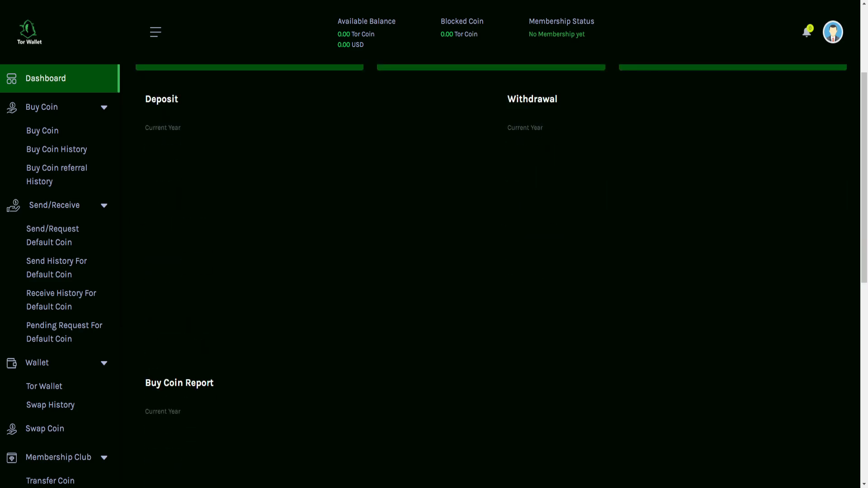
{"action": "scroll", "scroll_direction": "down", "scroll_amount": 3}
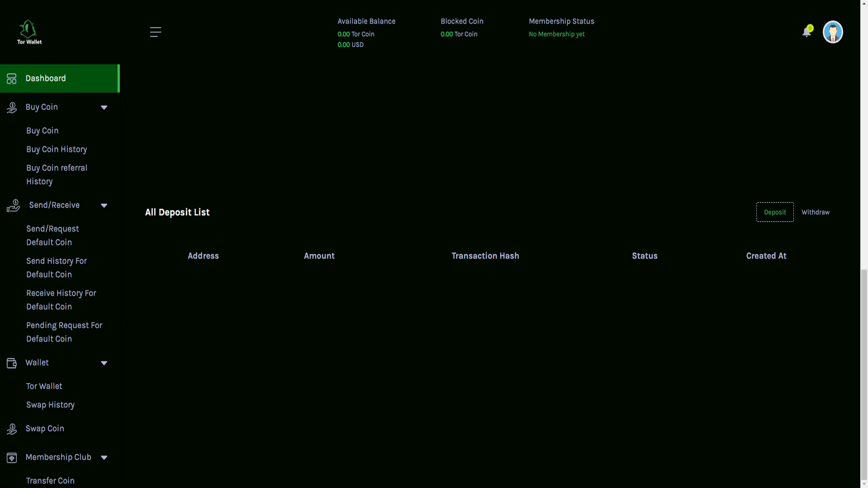
{"action": "left_click", "coordinate": [45, 78]}
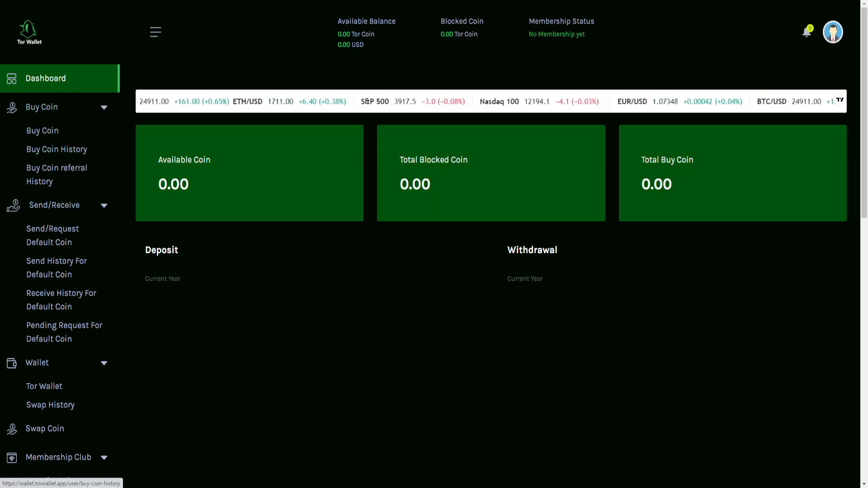
View the Buy Coin form, then the empty Buy Coin History table.
{"action": "left_click", "coordinate": [42, 130]}
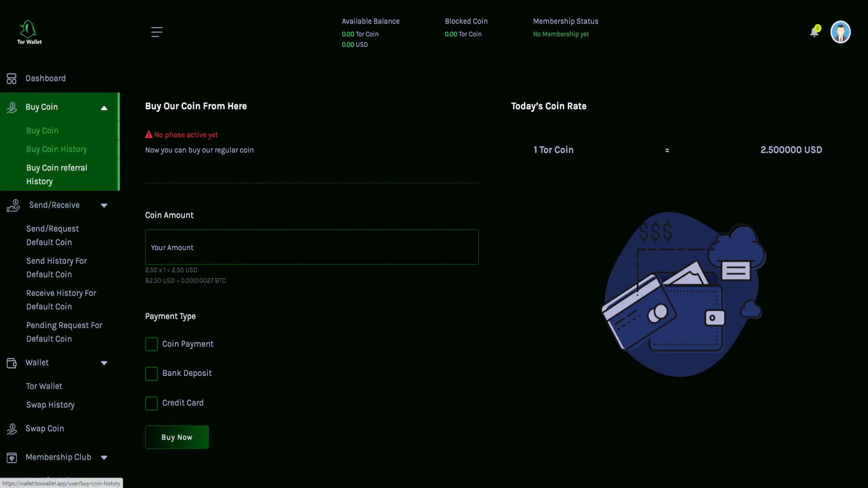
{"action": "left_click", "coordinate": [56, 149]}
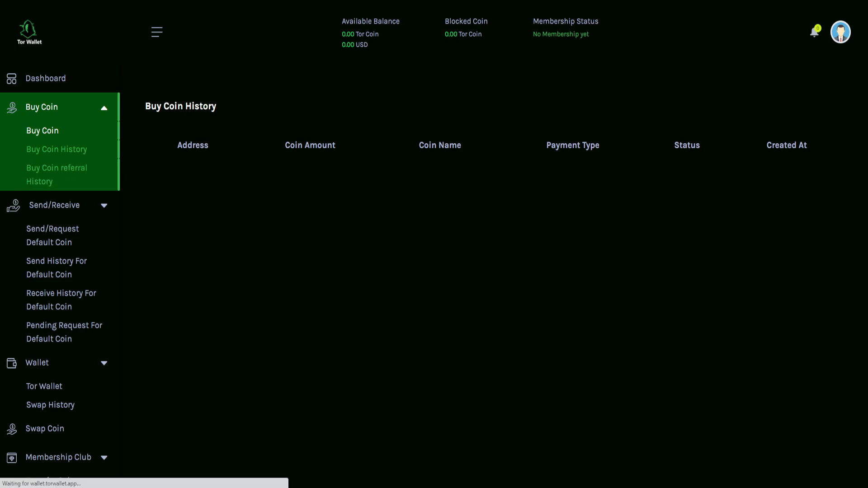
Check the empty Buy Coin Referral History, then go to Send/Request Default Coin.
{"action": "left_click", "coordinate": [57, 175]}
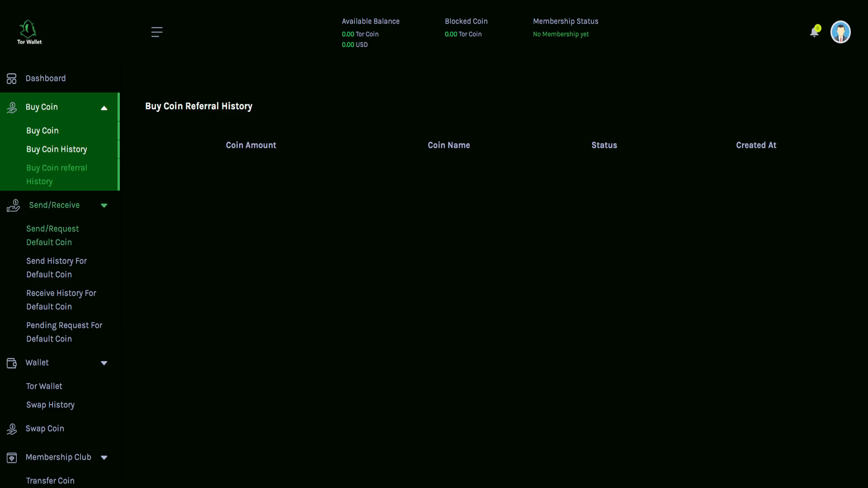
{"action": "left_click", "coordinate": [52, 236]}
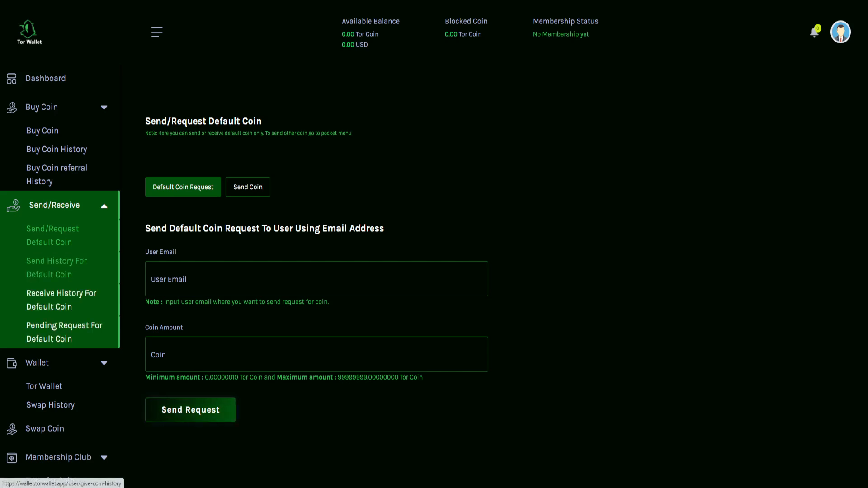
Browse the Send History, empty Received Coin History and empty Pending Coin Request pages.
{"action": "left_click", "coordinate": [56, 268]}
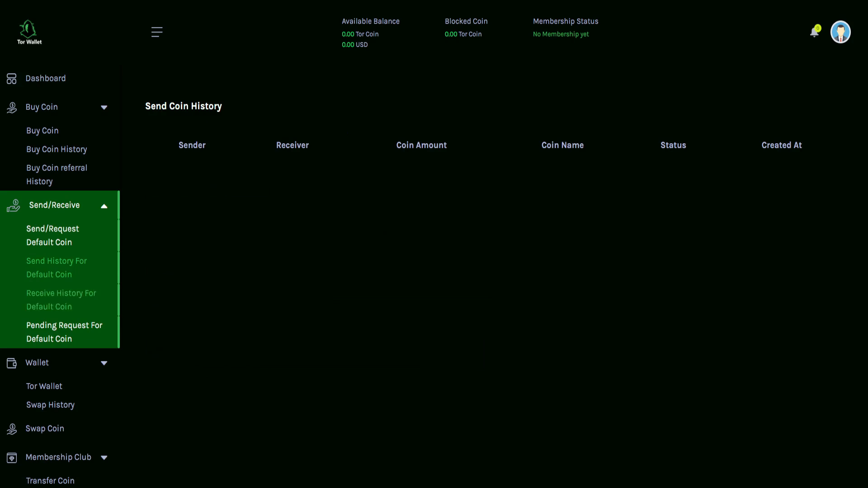
{"action": "left_click", "coordinate": [61, 299]}
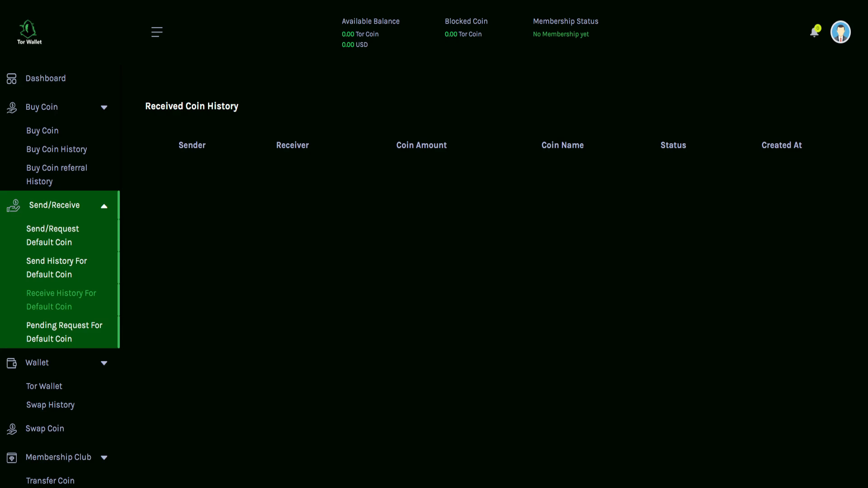
{"action": "left_click", "coordinate": [64, 332]}
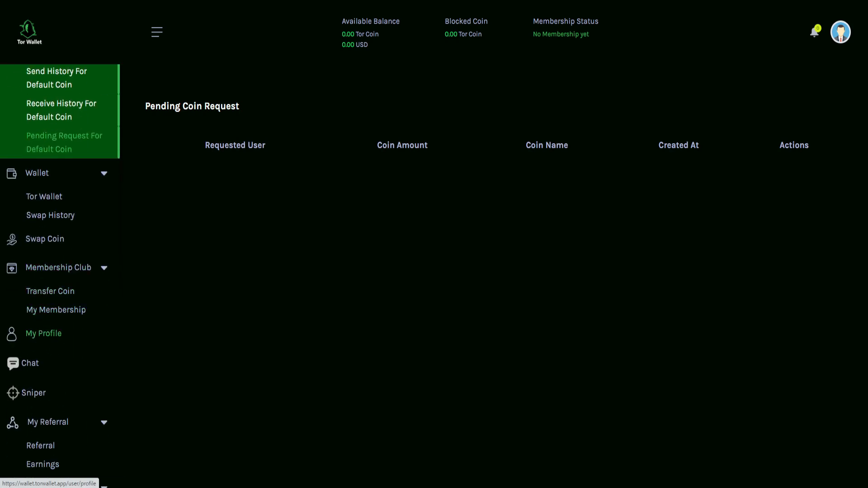
Scroll the sidebar down to reach Wallet > Tor Wallet.
{"action": "scroll", "scroll_direction": "down", "scroll_amount": 3}
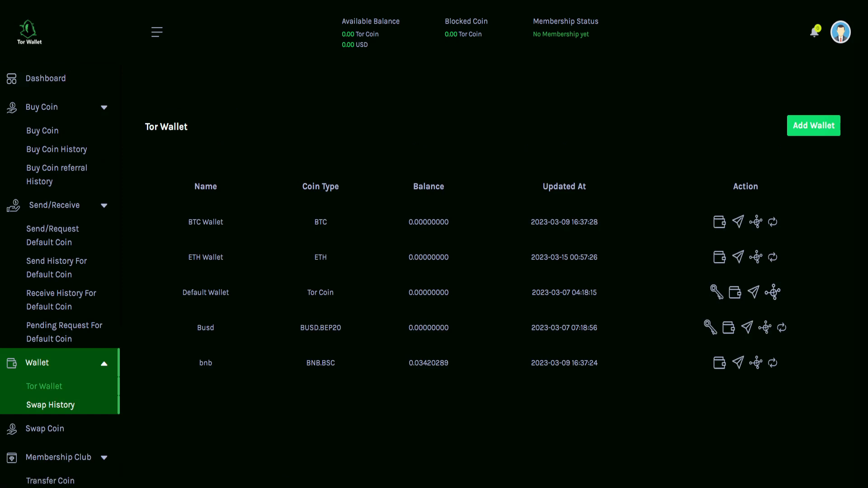
{"action": "mouse_move", "coordinate": [720, 222]}
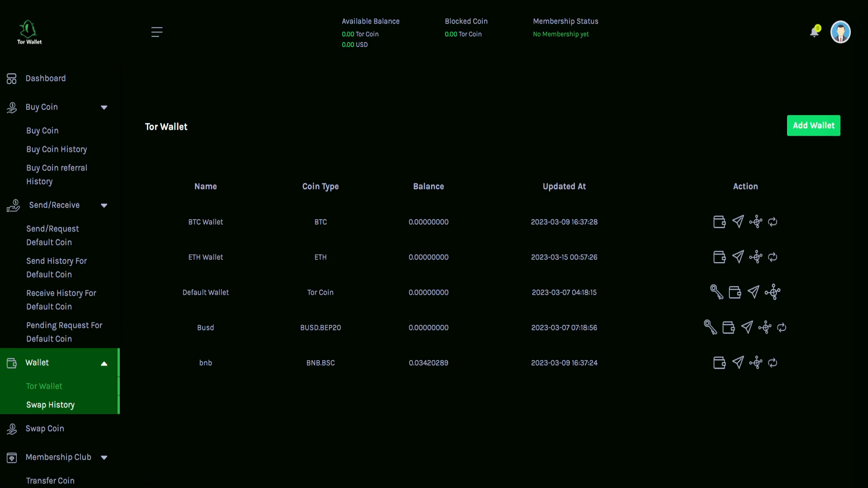
{"action": "mouse_move", "coordinate": [715, 292]}
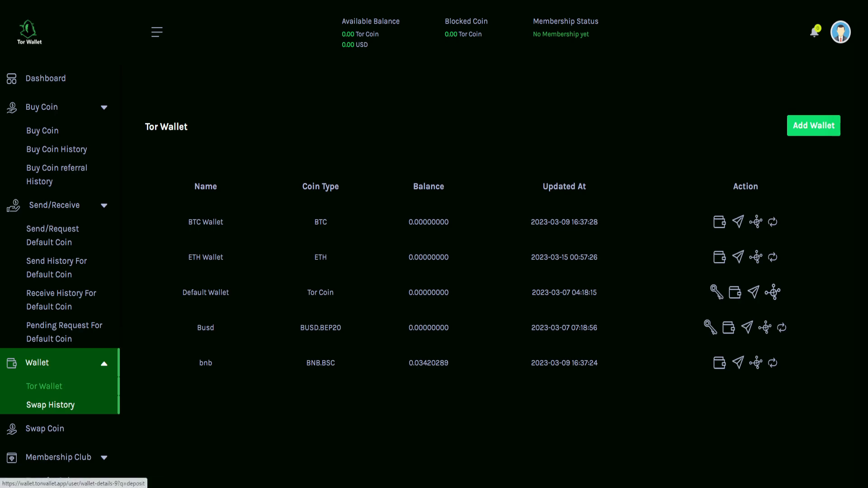
Open BTC Wallet deposit details and scroll through its QR code, address and past addresses.
{"action": "left_click", "coordinate": [720, 222]}
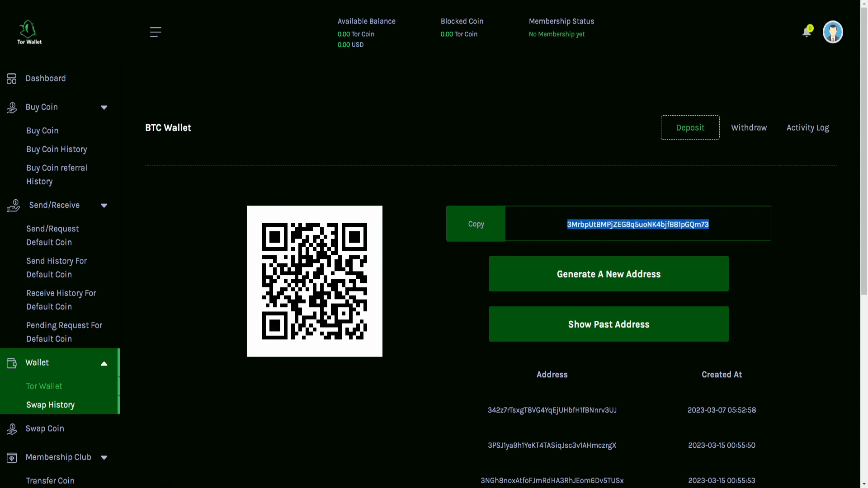
{"action": "scroll", "scroll_direction": "down", "scroll_amount": 3}
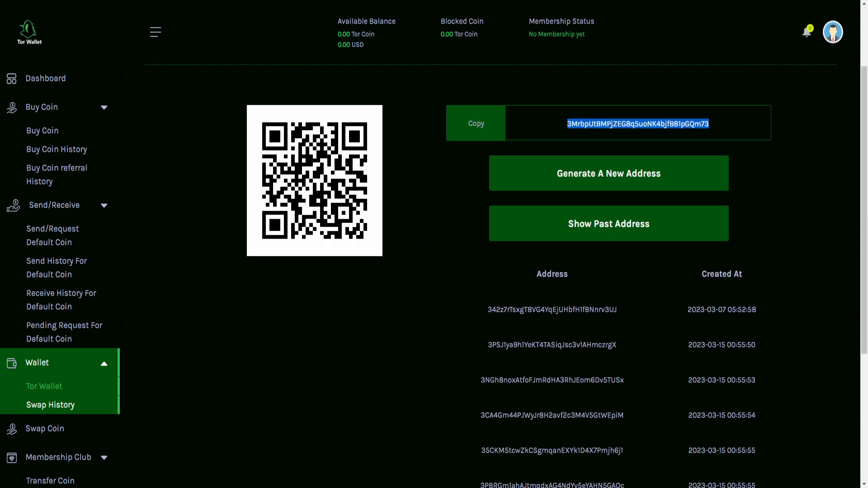
{"action": "scroll", "scroll_direction": "down", "scroll_amount": 3}
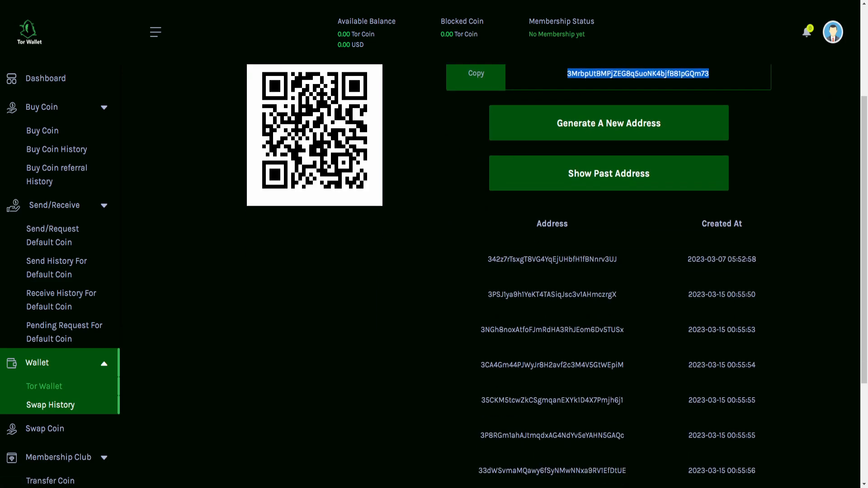
{"action": "scroll", "scroll_direction": "down", "scroll_amount": 3}
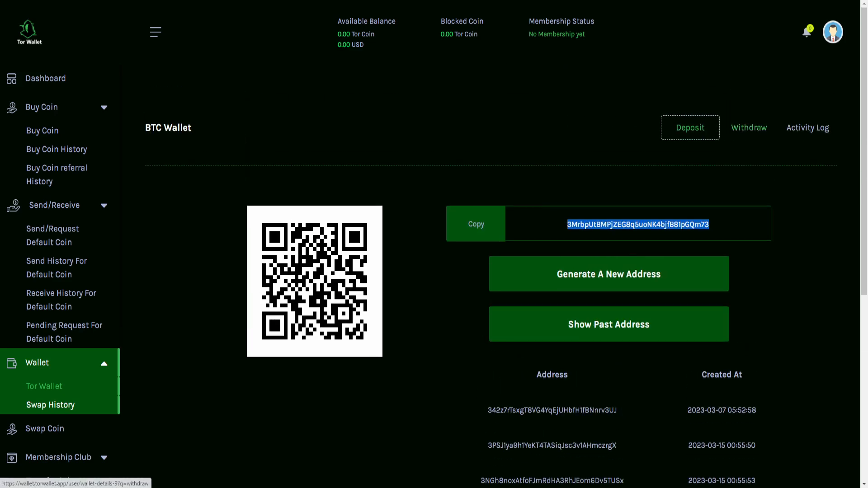
Scroll through the BTC Wallet withdrawal form.
{"action": "left_click", "coordinate": [749, 127]}
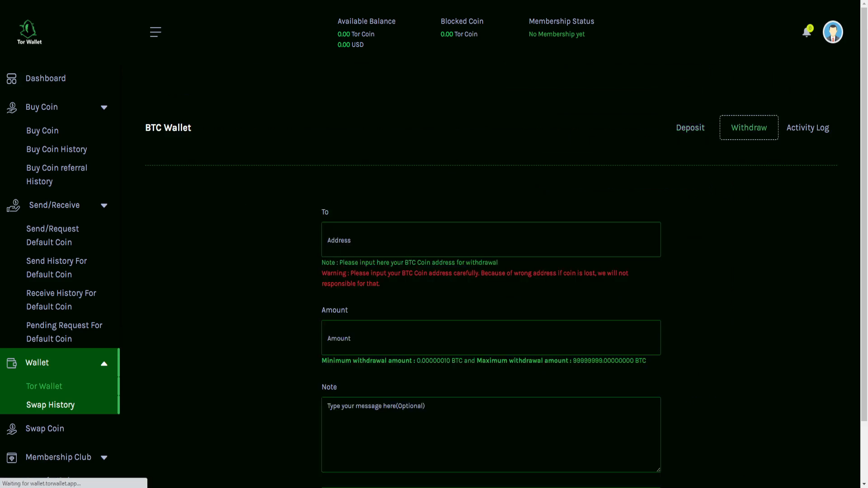
{"action": "scroll", "scroll_direction": "down", "scroll_amount": 3}
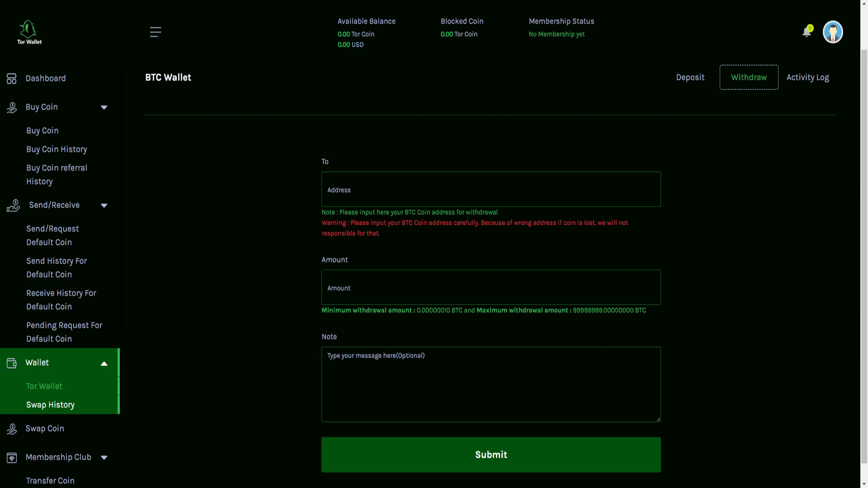
{"action": "scroll", "scroll_direction": "down", "scroll_amount": 3}
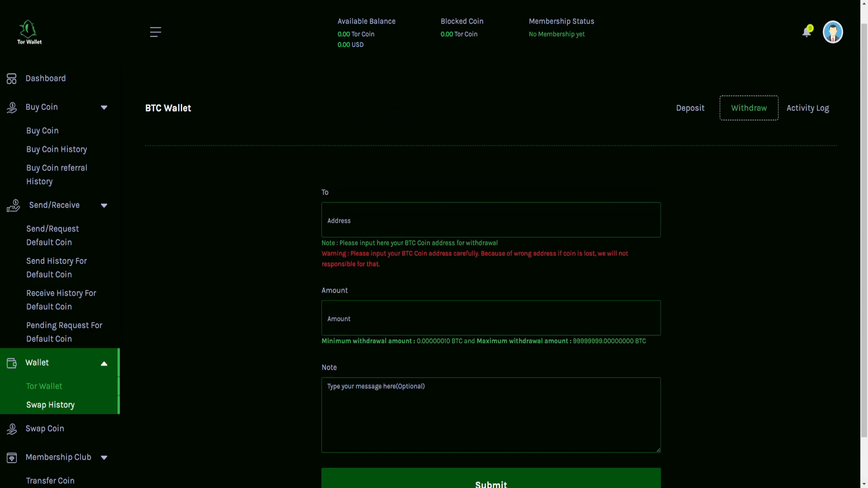
{"action": "scroll", "scroll_direction": "down", "scroll_amount": 3}
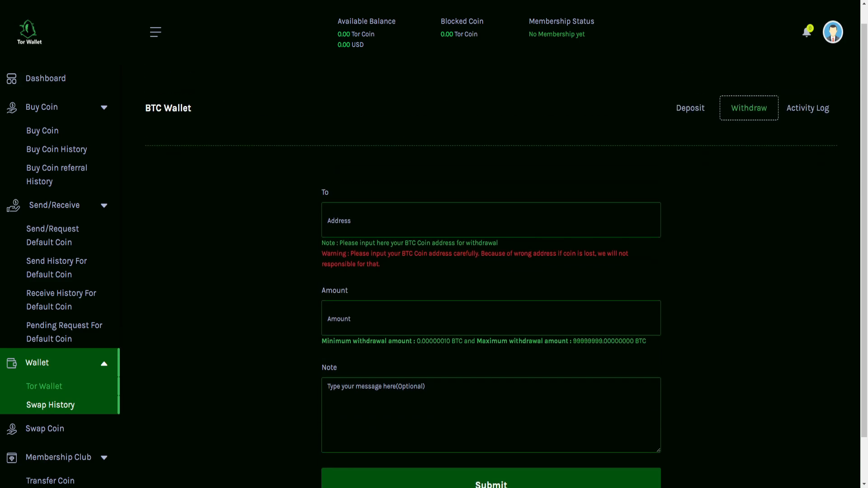
{"action": "scroll", "scroll_direction": "down", "scroll_amount": 3}
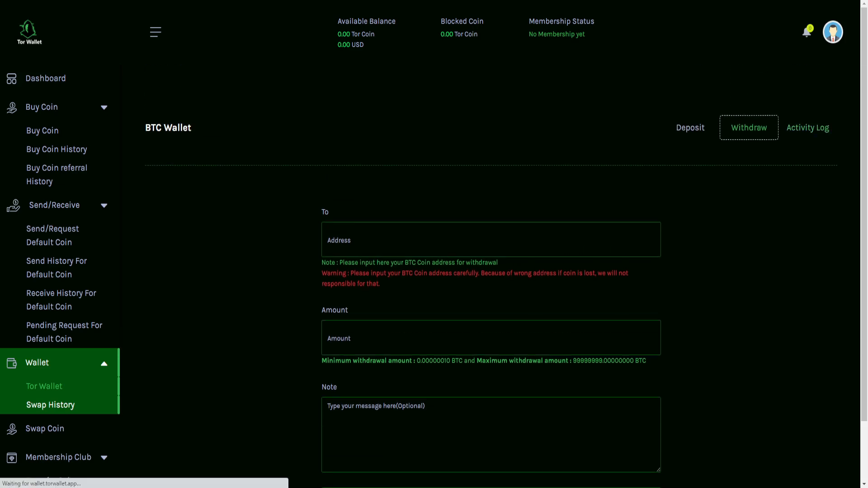
Check the BTC activity log's empty deposit list, then open Coin Swap History.
{"action": "left_click", "coordinate": [808, 127]}
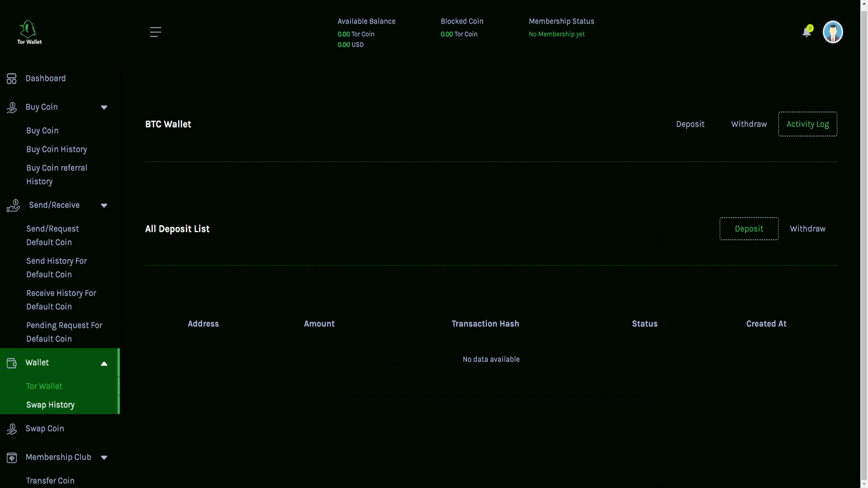
{"action": "scroll", "scroll_direction": "down", "scroll_amount": 3}
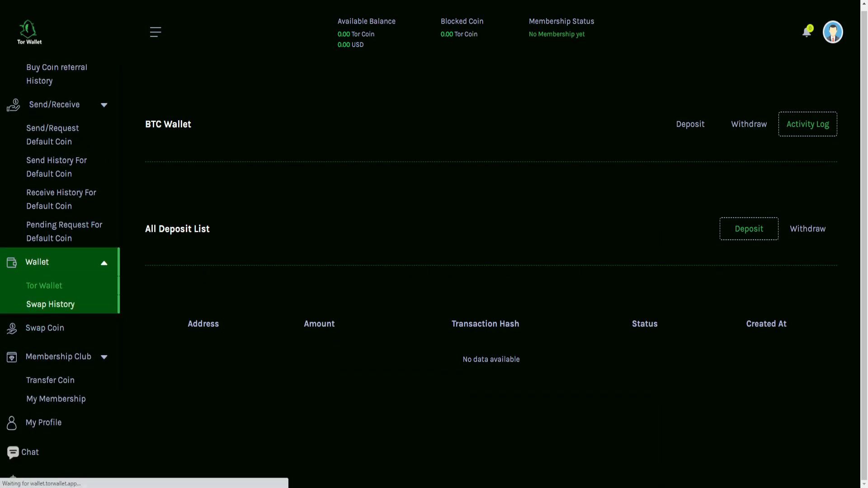
{"action": "left_click", "coordinate": [50, 304]}
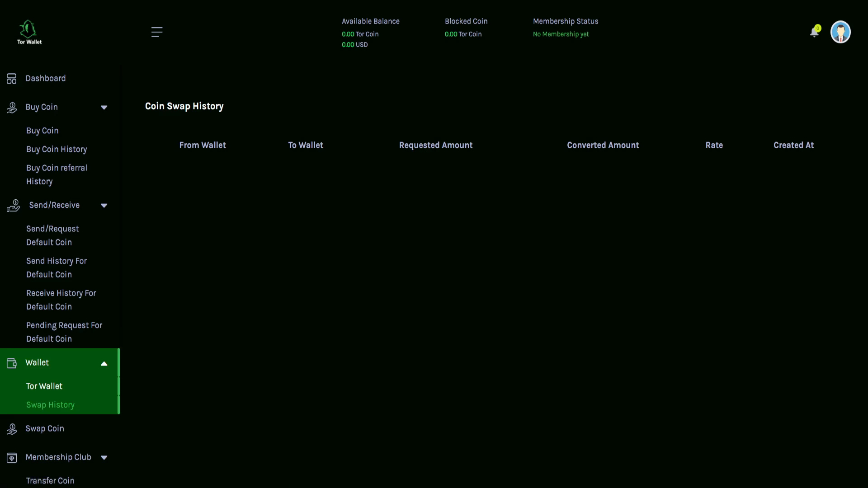
{"action": "mouse_move", "coordinate": [64, 332]}
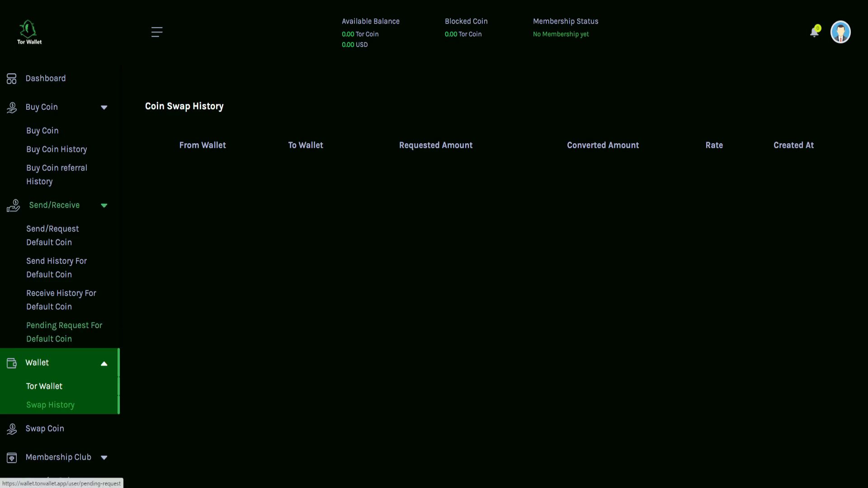
On the Coin Swap page, choose BTC Wallet (BTC) as the wallet to swap from.
{"action": "left_click", "coordinate": [44, 429]}
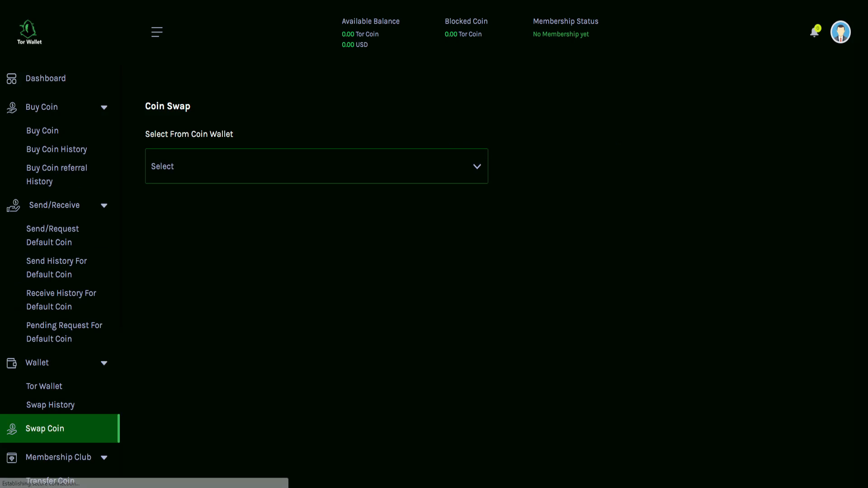
{"action": "left_click", "coordinate": [315, 167]}
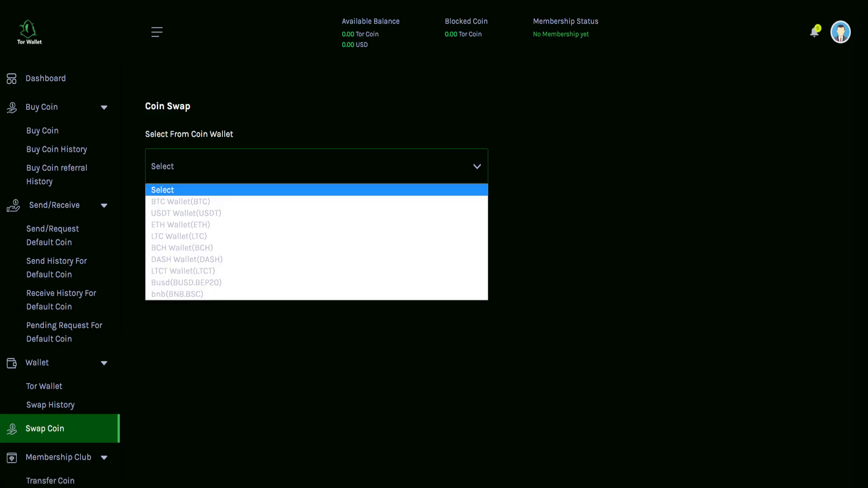
{"action": "mouse_move", "coordinate": [180, 201]}
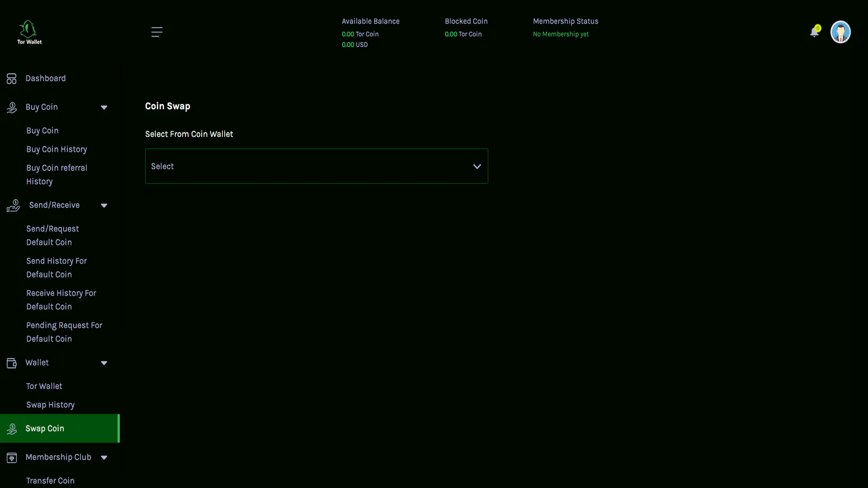
{"action": "left_click", "coordinate": [310, 166]}
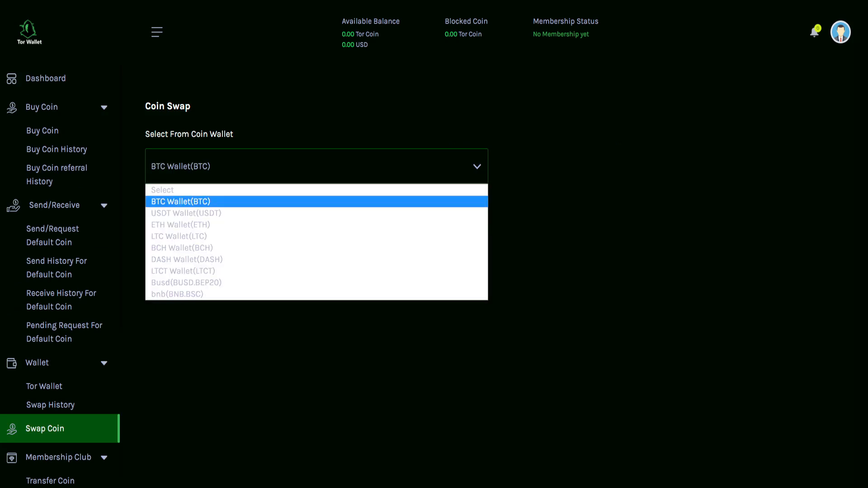
{"action": "mouse_move", "coordinate": [186, 213]}
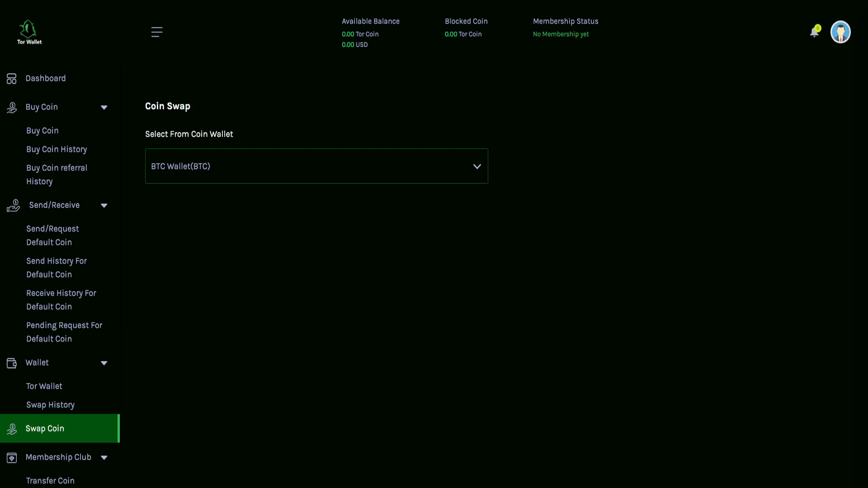
{"action": "scroll", "scroll_direction": "down", "scroll_amount": 3}
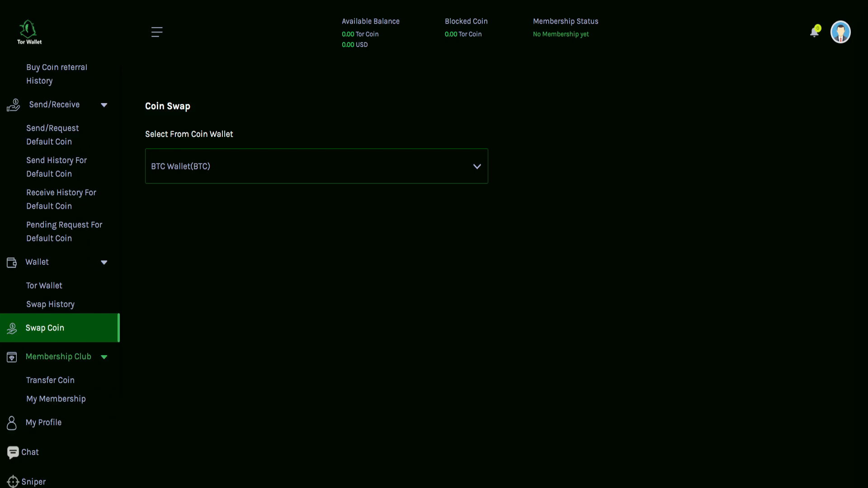
{"action": "scroll", "scroll_direction": "down", "scroll_amount": 3}
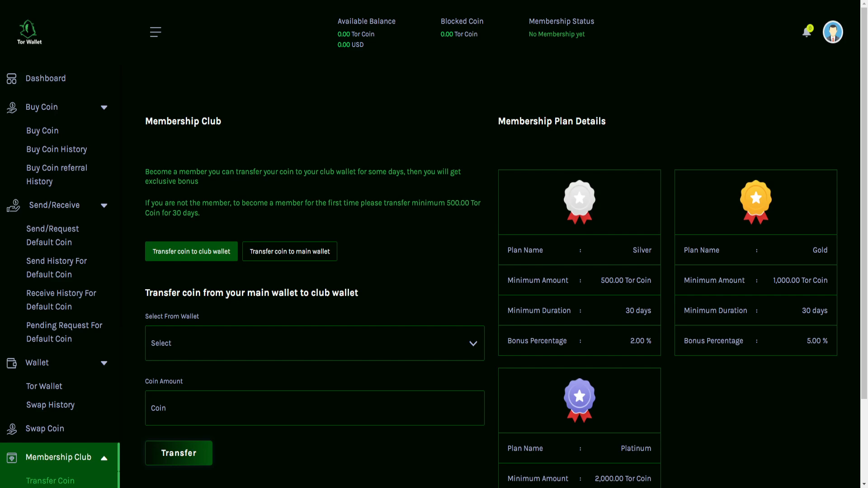
Scroll the Membership Club transfer form and dismiss the empty Select From Wallet list.
{"action": "scroll", "scroll_direction": "down", "scroll_amount": 3}
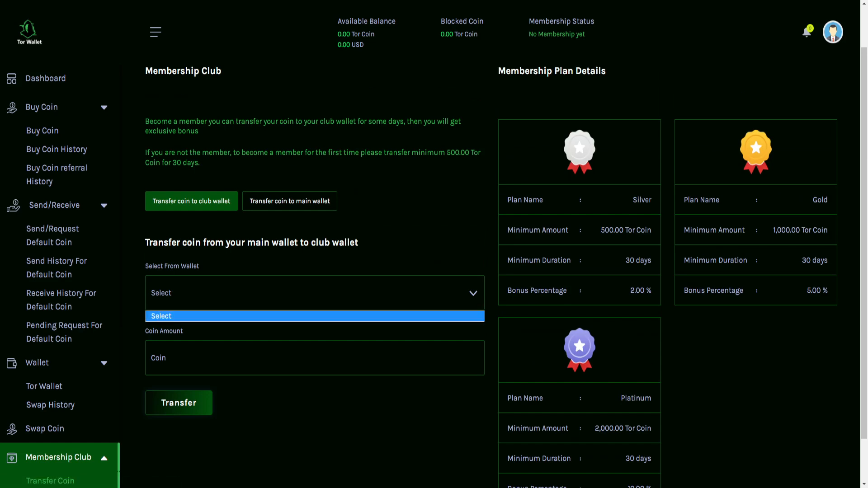
{"action": "left_click", "coordinate": [310, 293]}
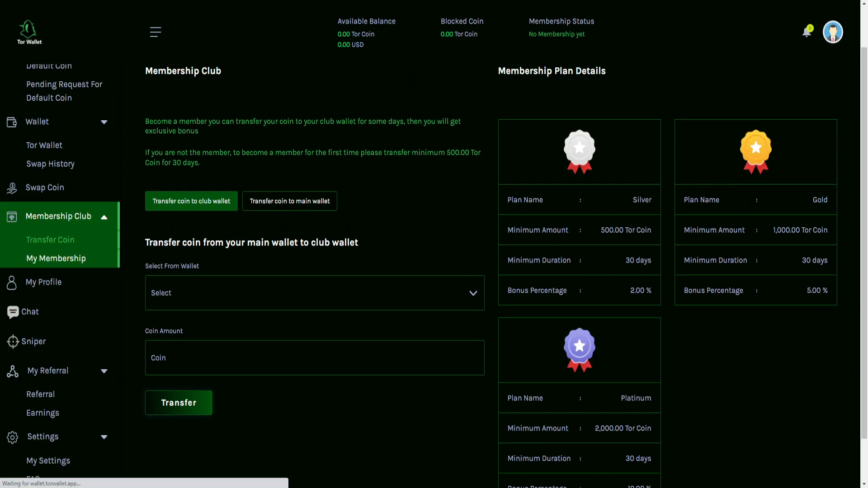
Open My Membership and scroll to the empty My Membership Bonus History table.
{"action": "left_click", "coordinate": [56, 258]}
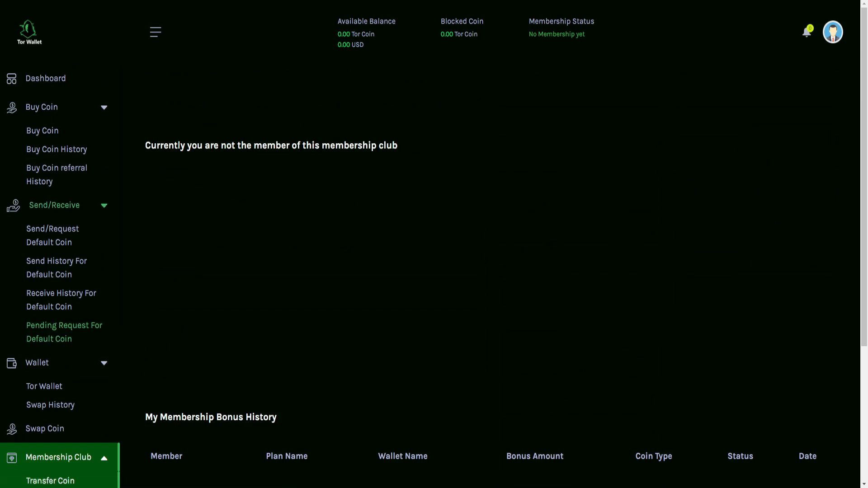
{"action": "scroll", "scroll_direction": "down", "scroll_amount": 3}
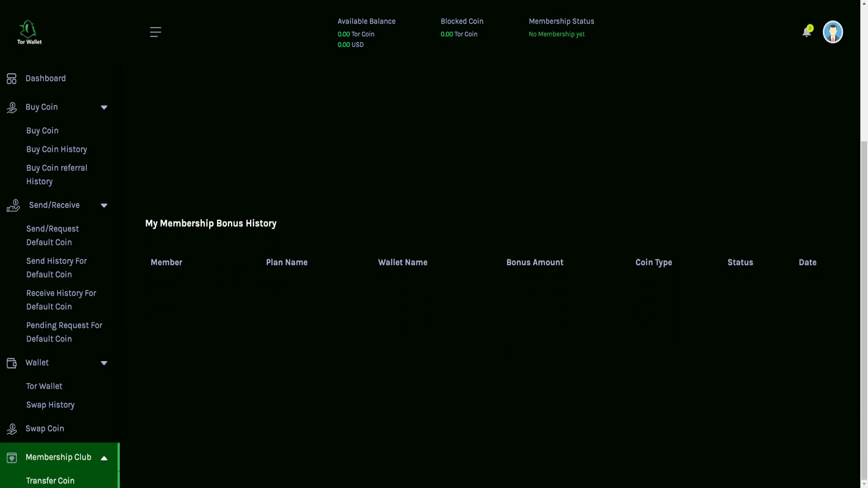
{"action": "mouse_move", "coordinate": [37, 362]}
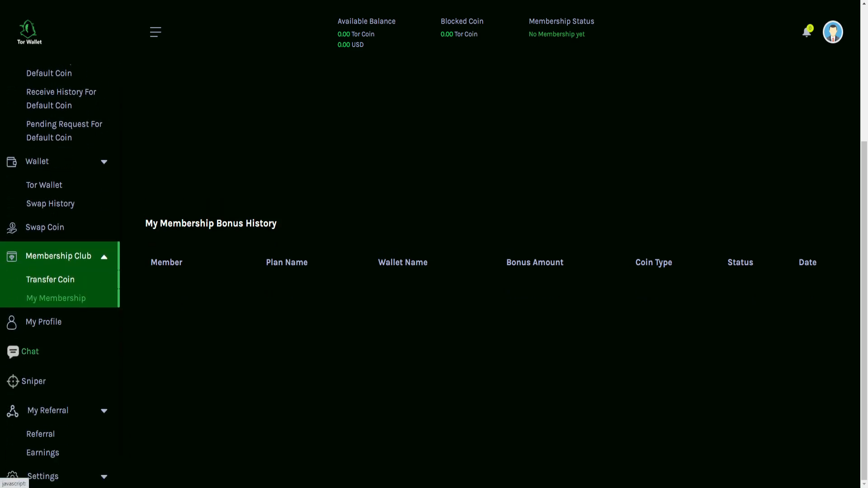
{"action": "mouse_move", "coordinate": [44, 322]}
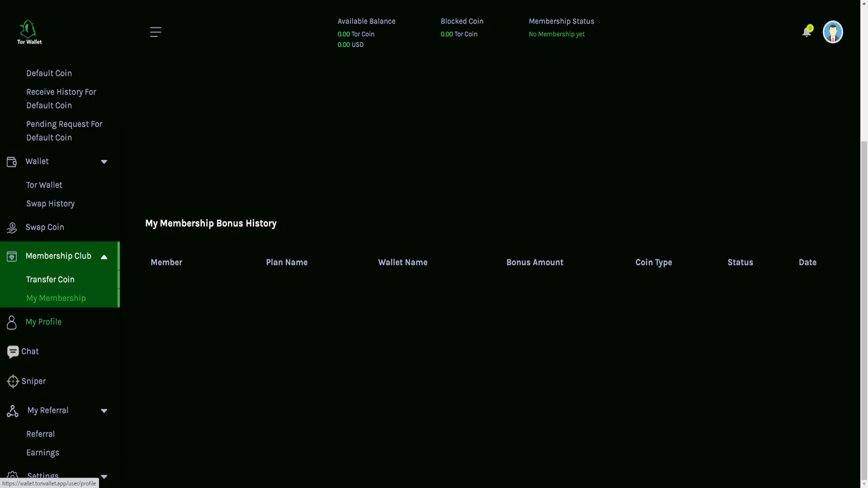
Scroll through the My Profile information, then try Chat to get the Under Development notice.
{"action": "scroll", "scroll_direction": "down", "scroll_amount": 3}
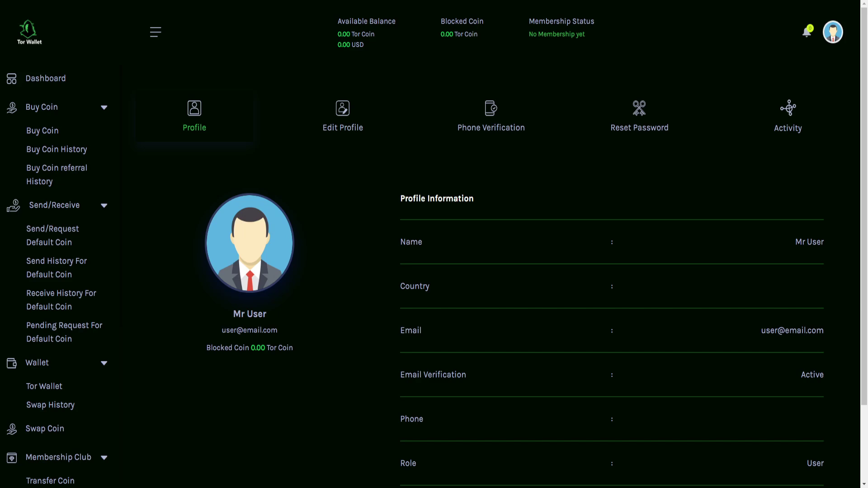
{"action": "scroll", "scroll_direction": "down", "scroll_amount": 3}
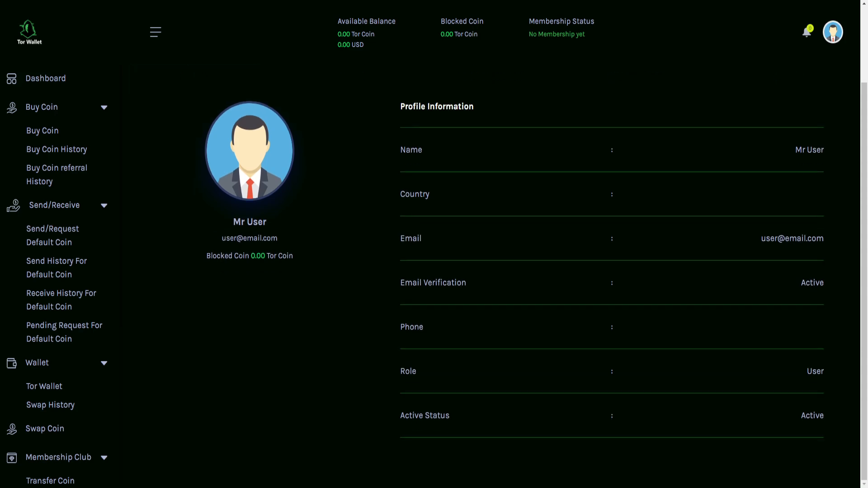
{"action": "left_click", "coordinate": [832, 32]}
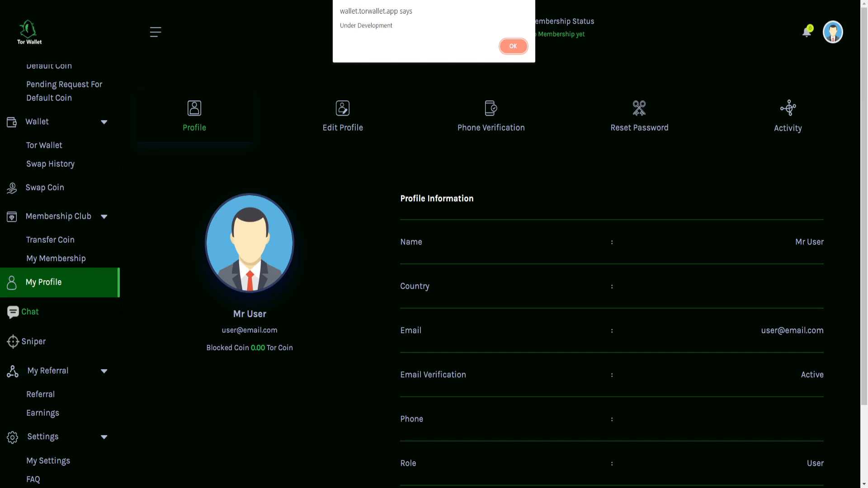
Try Sniper, dismiss its Under Development alert, and go to My Referral > Referral.
{"action": "left_click", "coordinate": [513, 46]}
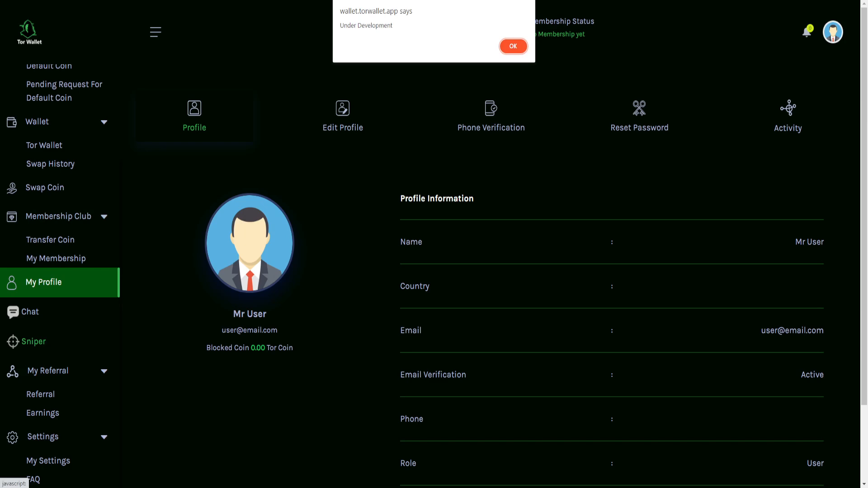
{"action": "left_click", "coordinate": [514, 46]}
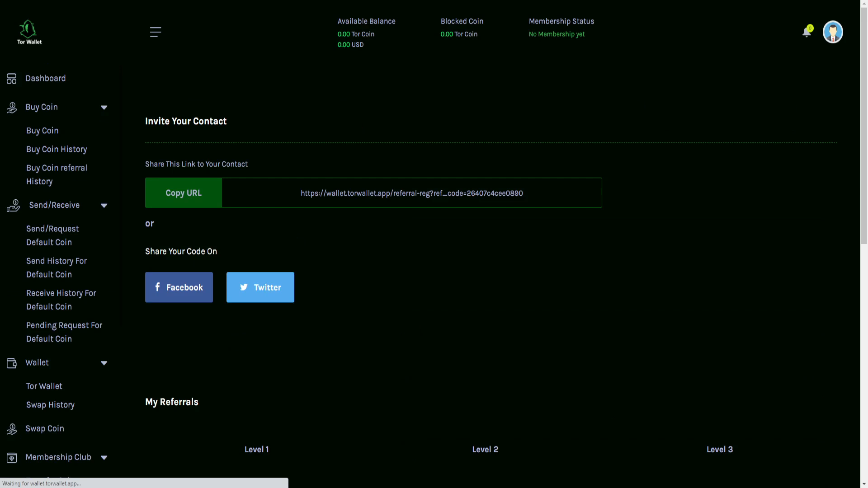
Scroll past Invite Your Contact to My Referrals (zero at three levels) and the empty My References.
{"action": "scroll", "scroll_direction": "down", "scroll_amount": 3}
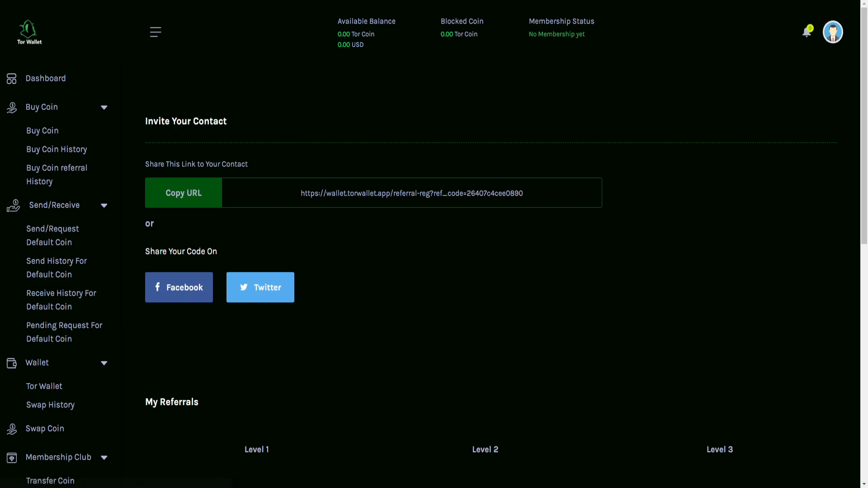
{"action": "scroll", "scroll_direction": "down", "scroll_amount": 3}
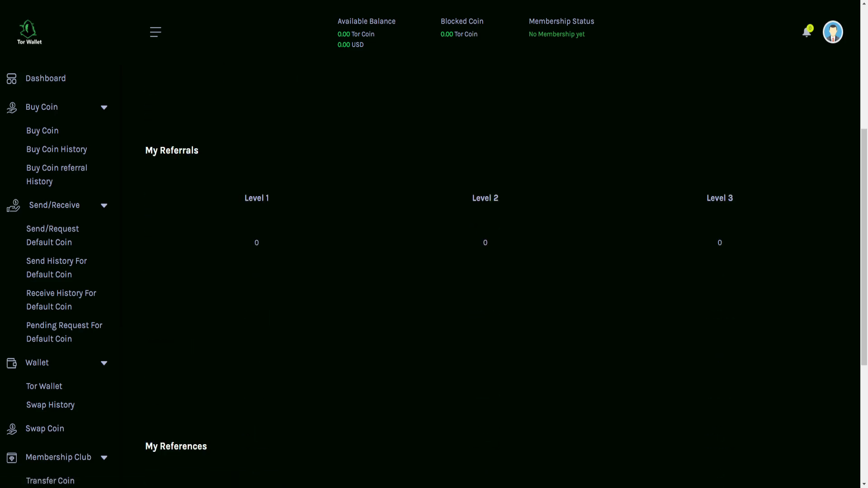
{"action": "scroll", "scroll_direction": "down", "scroll_amount": 3}
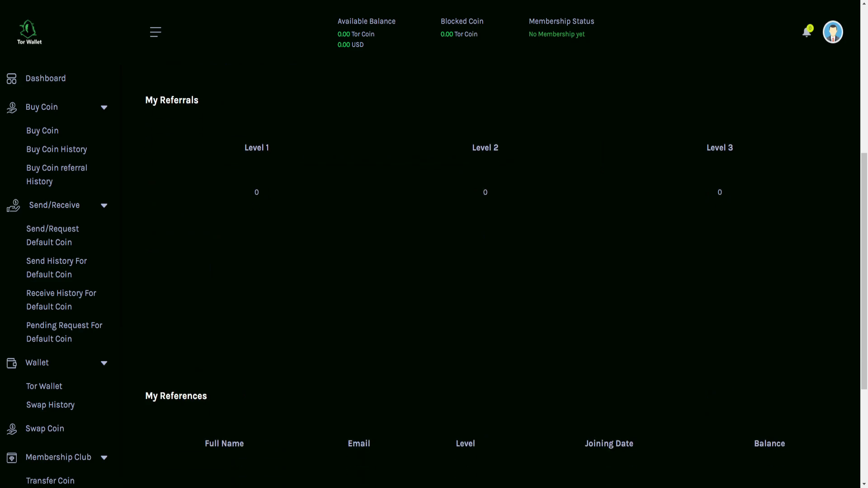
{"action": "scroll", "scroll_direction": "down", "scroll_amount": 3}
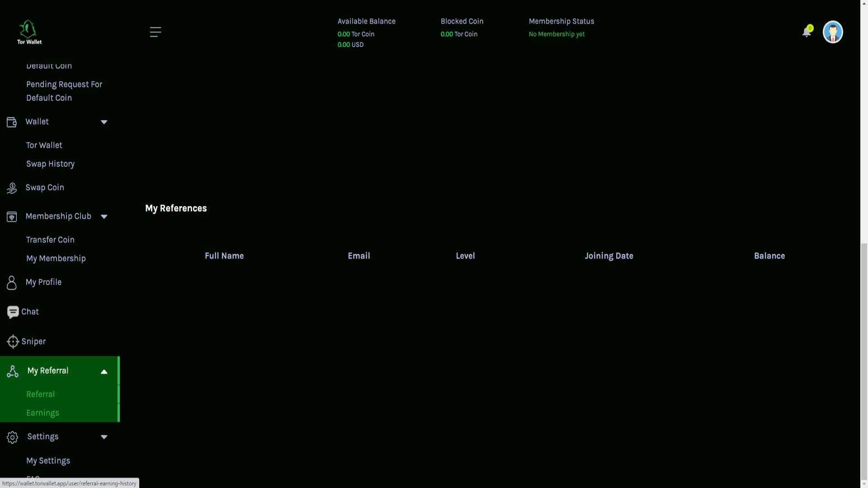
Open My Referral > Earnings and view the empty withdrawal earnings table.
{"action": "left_click", "coordinate": [42, 413]}
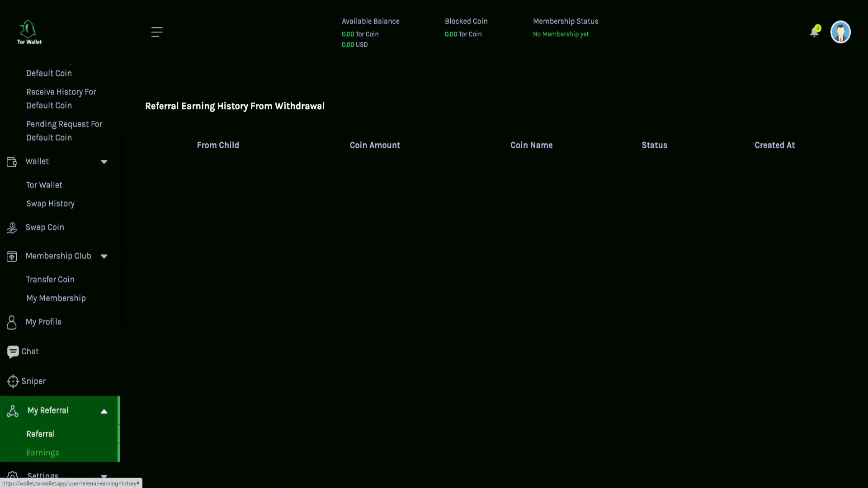
{"action": "scroll", "scroll_direction": "down", "scroll_amount": 3}
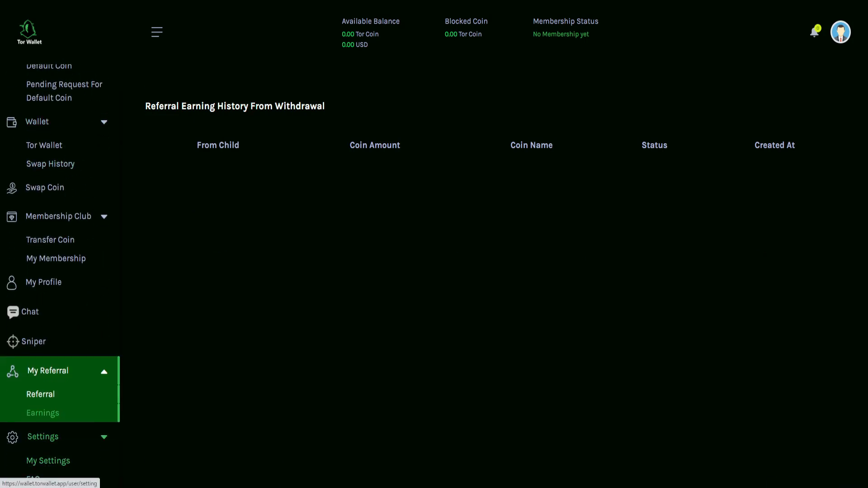
Review My Settings (Google authentication, two-factor off, English), then go to FAQ.
{"action": "left_click", "coordinate": [48, 460]}
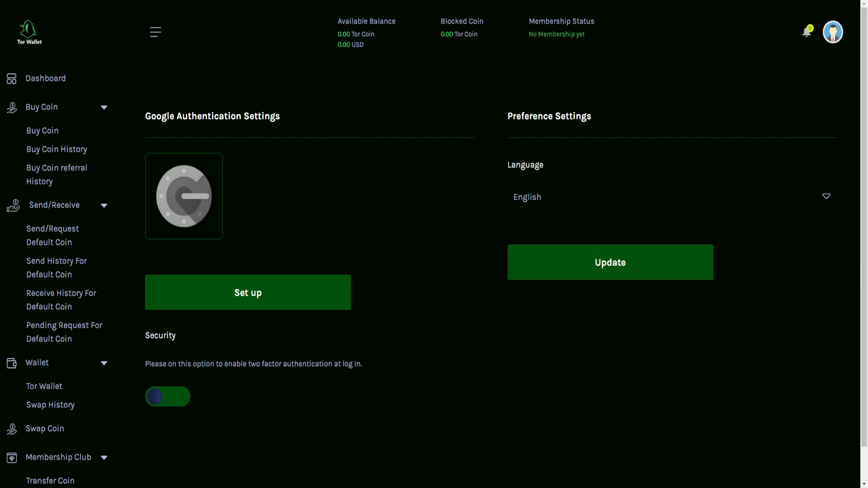
{"action": "scroll", "scroll_direction": "down", "scroll_amount": 3}
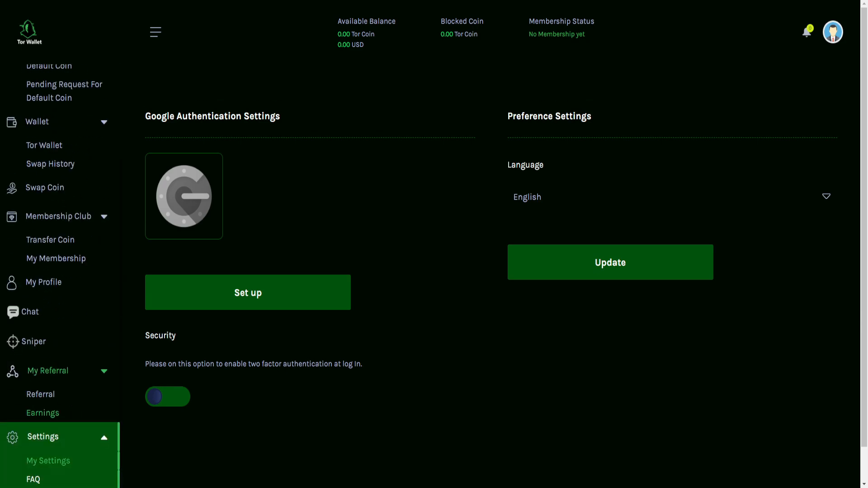
{"action": "left_click", "coordinate": [31, 479]}
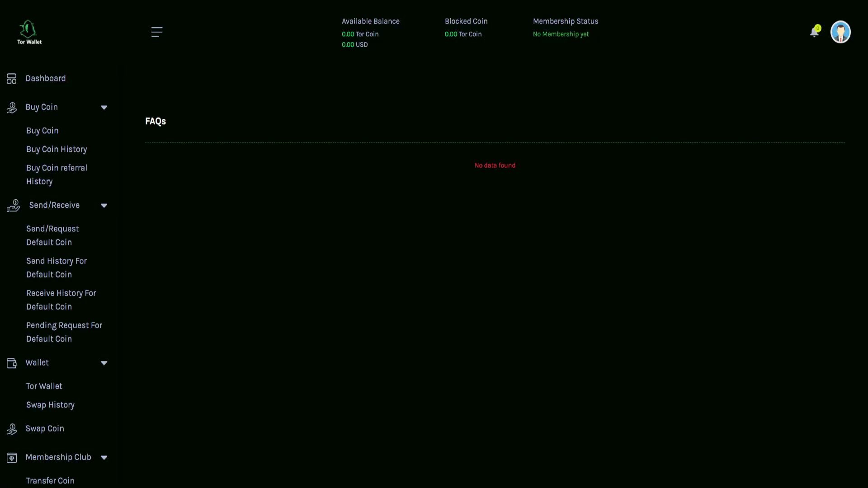
{"action": "mouse_move", "coordinate": [46, 79]}
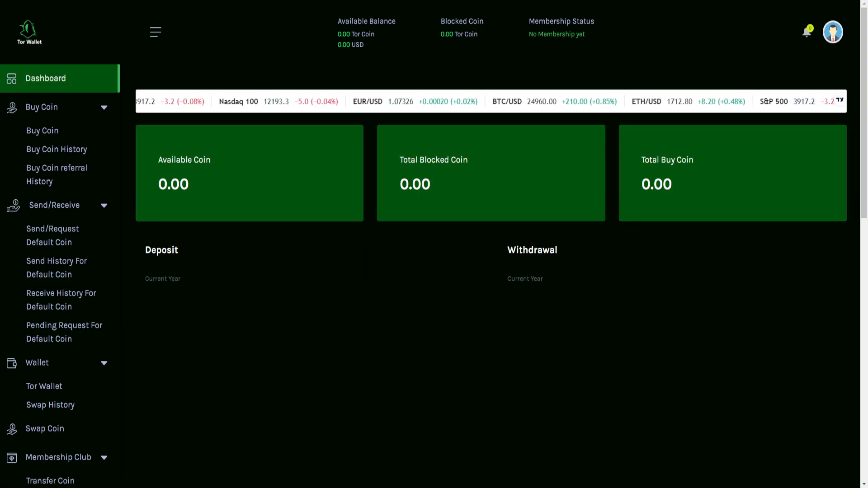
Scroll past the zero coin cards to the empty Deposit, Withdrawal and Buy Coin Report charts.
{"action": "scroll", "scroll_direction": "down", "scroll_amount": 3}
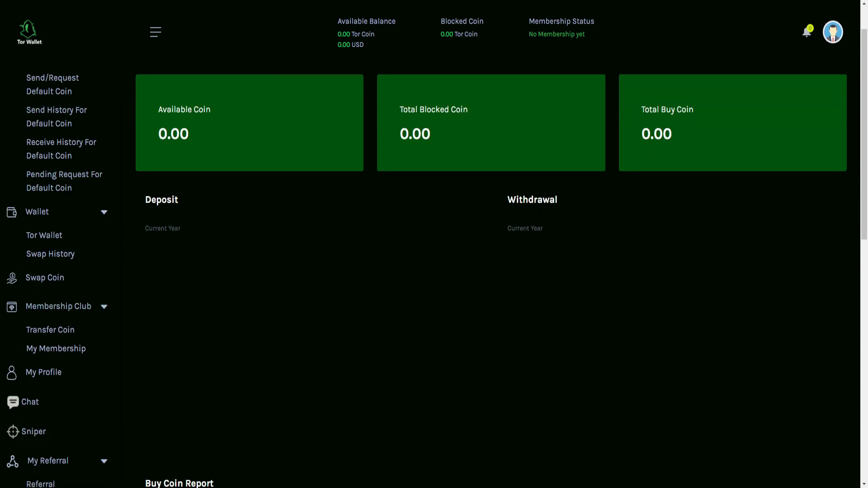
{"action": "scroll", "scroll_direction": "down", "scroll_amount": 3}
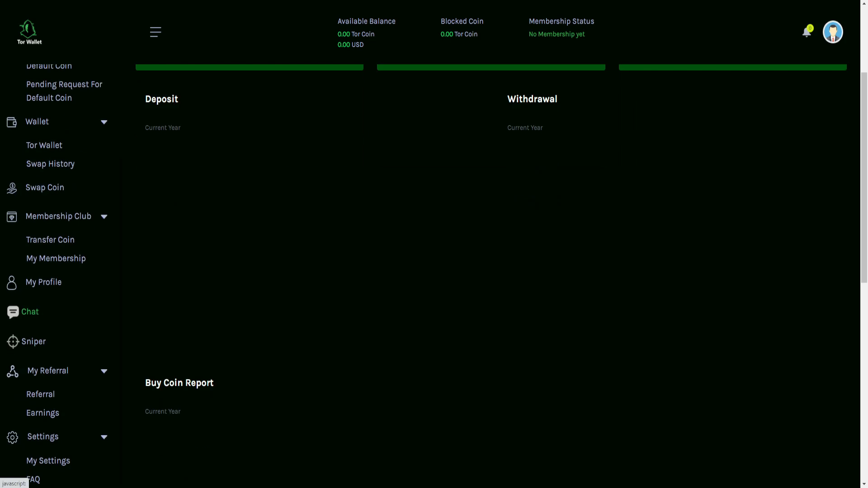